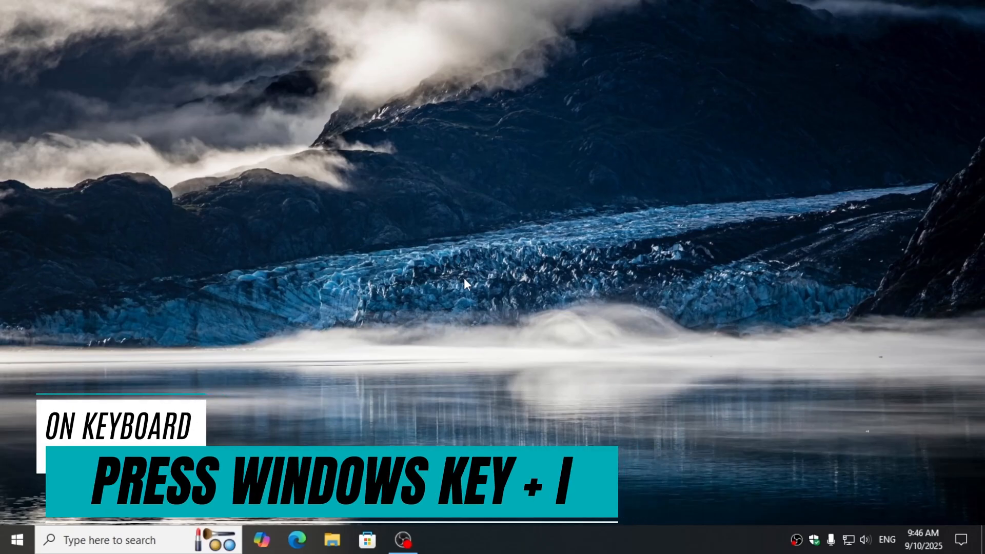
Open Windows Settings with Windows+I to reach the Devices area.
key(win+i)
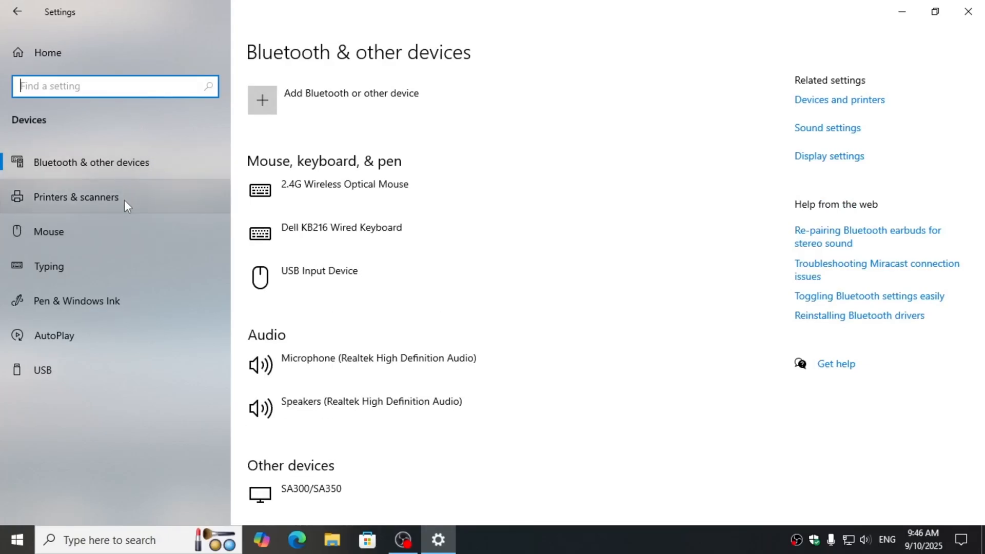
Show Printers & scanners and open management options for the HP LaserJet P3010.
click(76, 196)
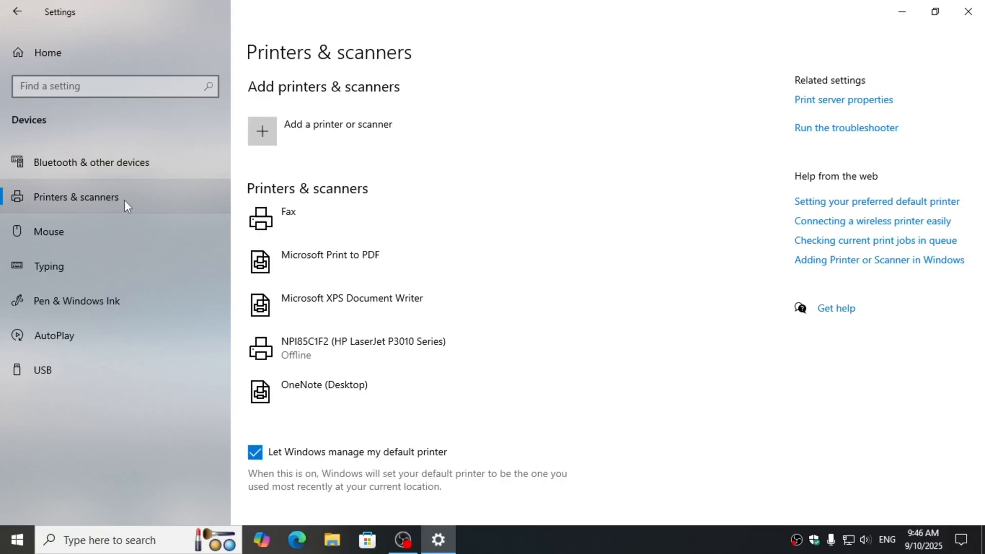
mouse_move(343, 195)
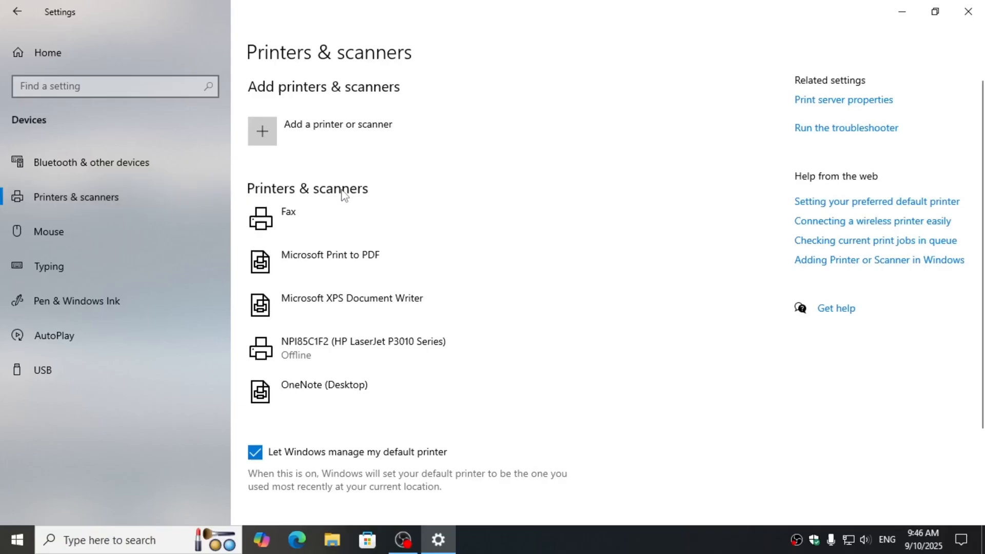
mouse_move(320, 202)
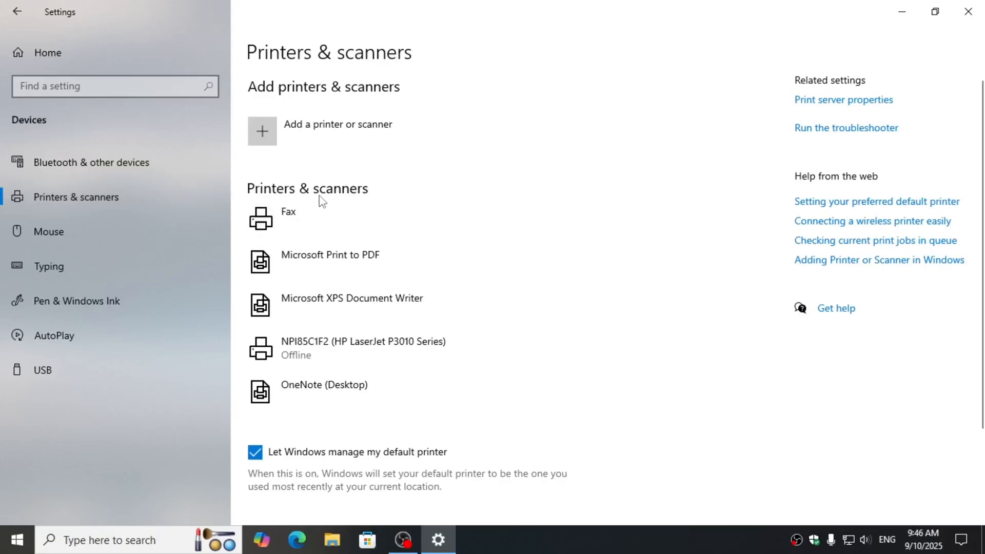
mouse_move(545, 141)
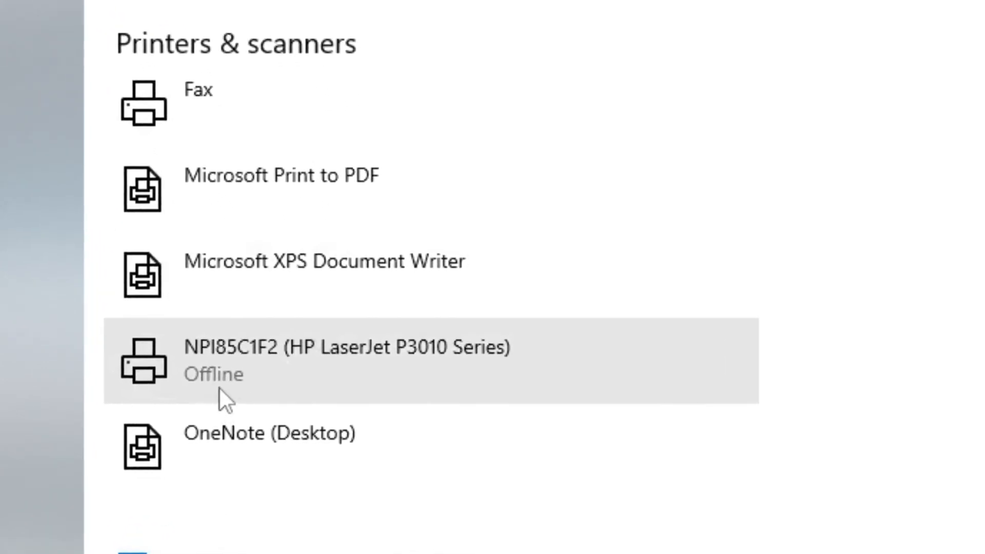
click(345, 361)
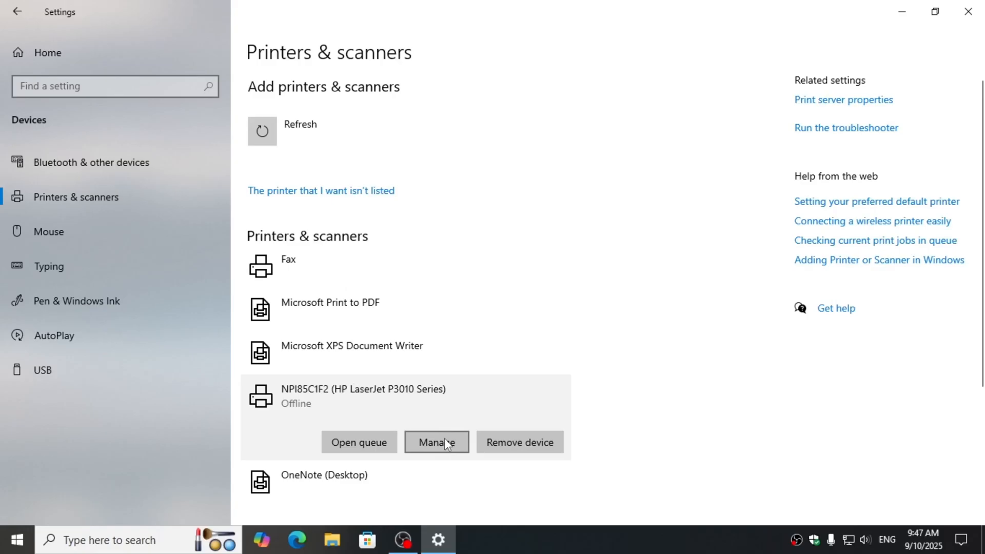
click(437, 539)
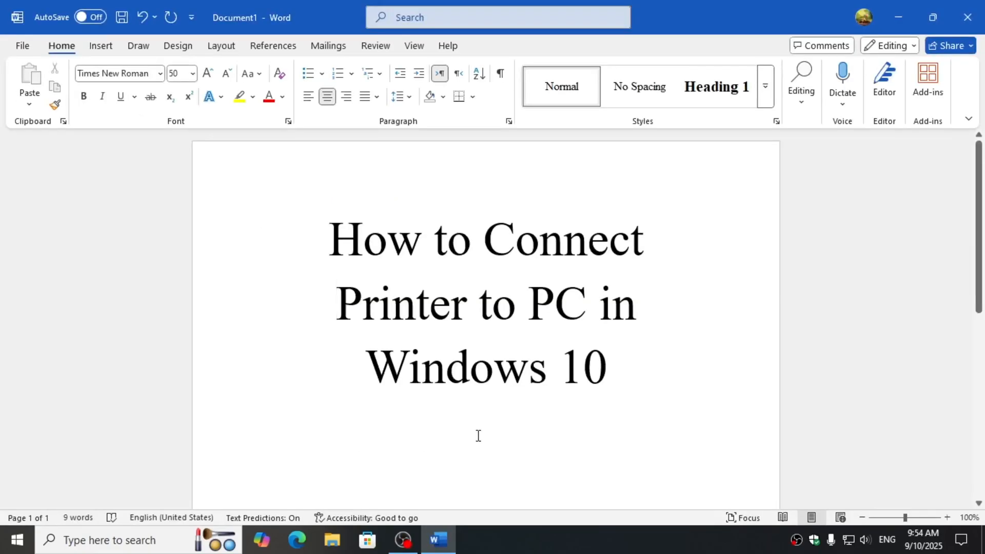
Open Word's Print backstage for the title document with HP LaserJet selected.
click(338, 303)
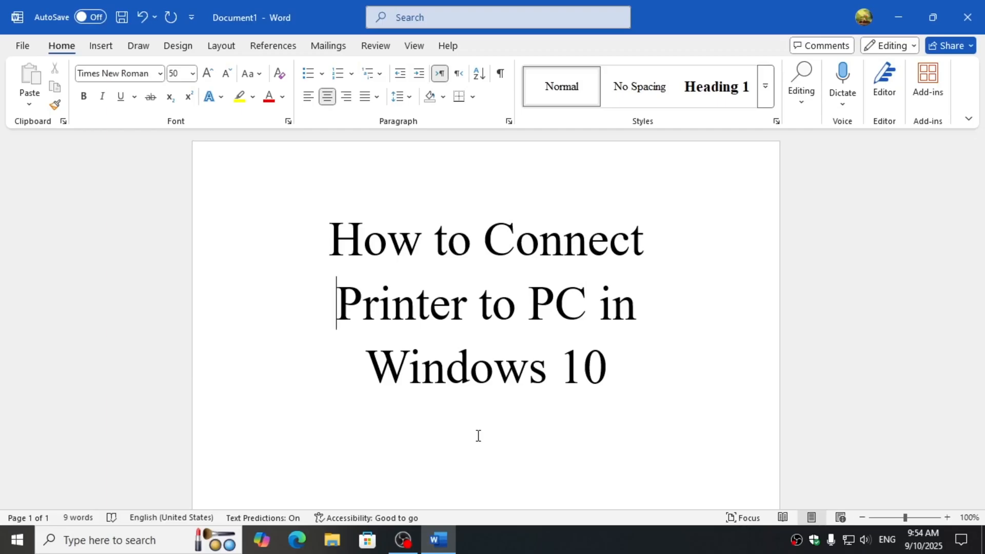
click(22, 45)
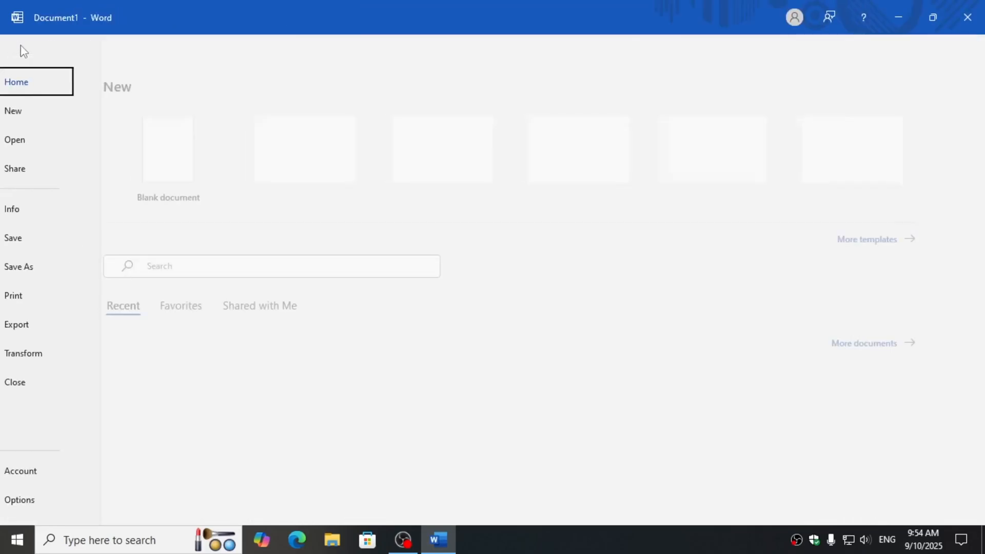
click(40, 296)
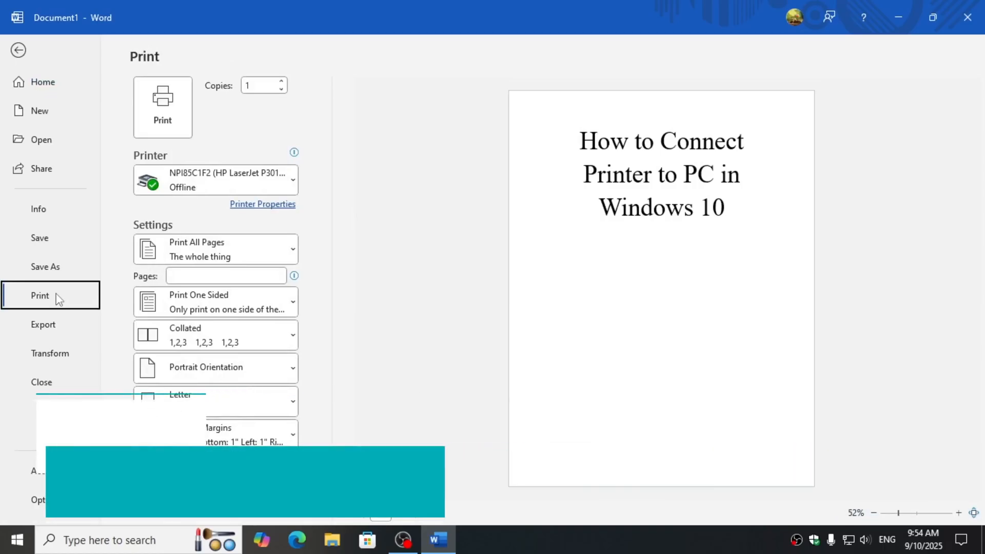
key(ctrl+p)
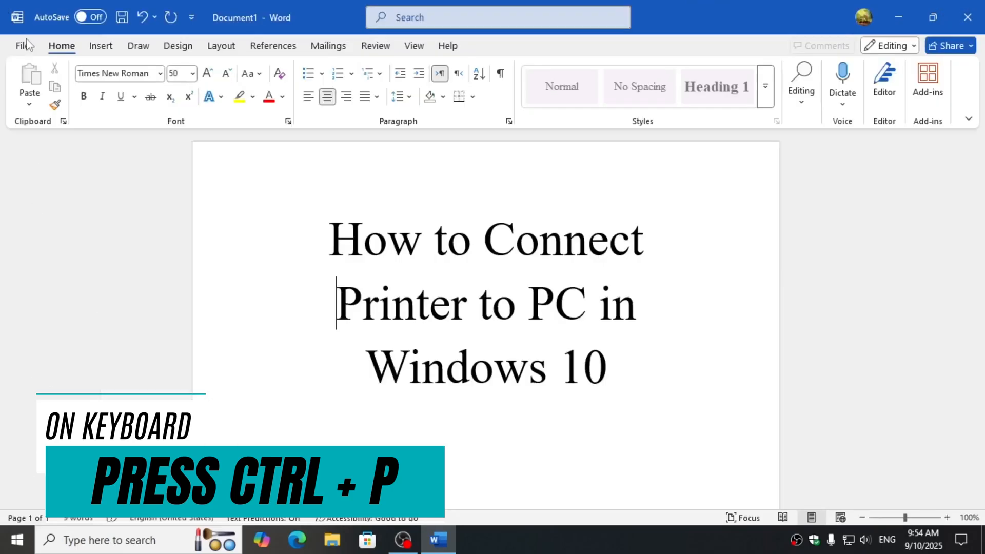
key(ctrl+p)
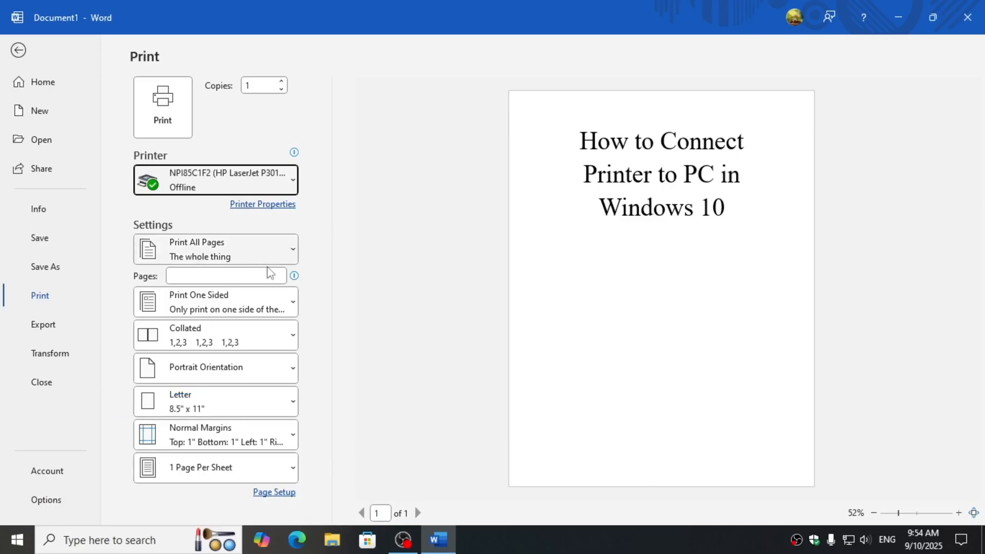
mouse_move(415, 369)
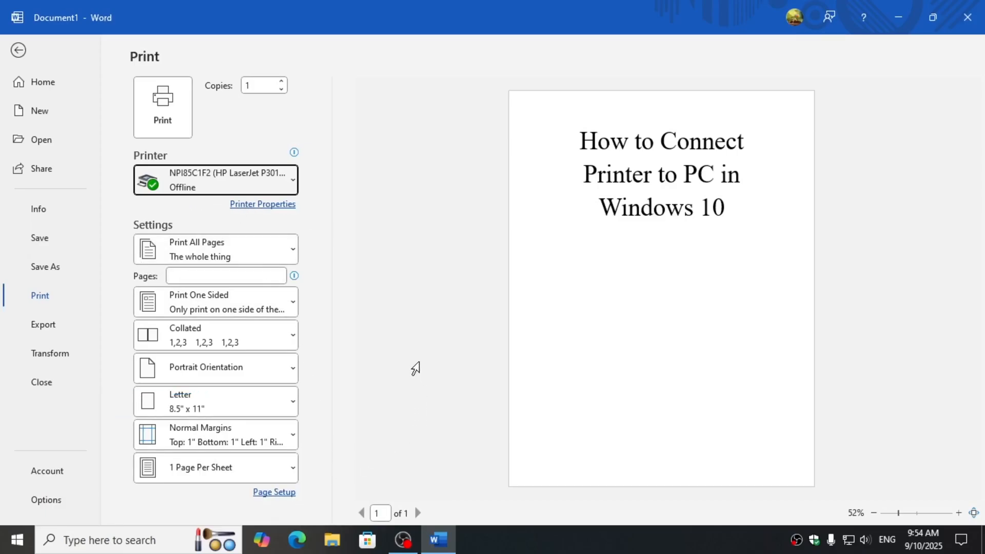
Open the Printer dropdown to see the offline HP LaserJet P3010 among available printers.
click(215, 180)
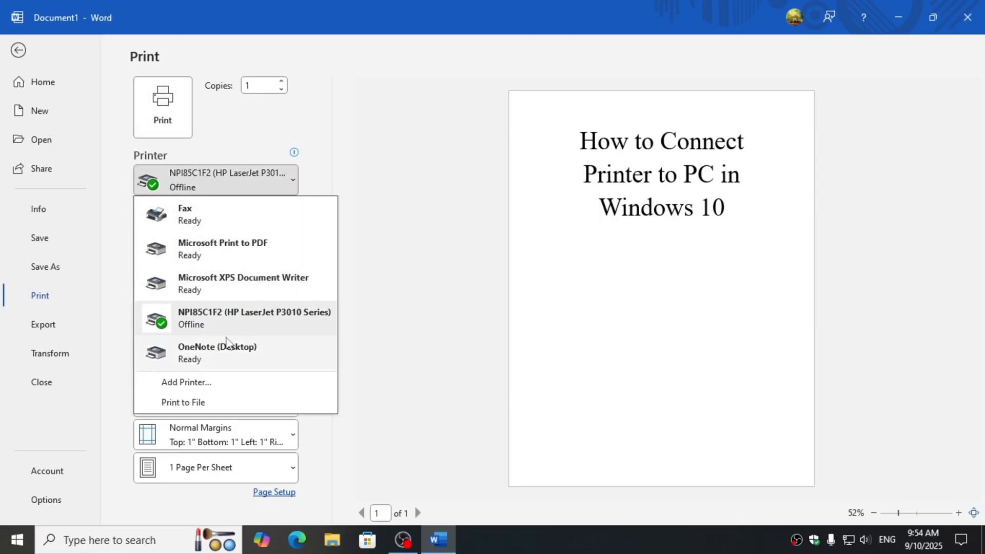
mouse_move(226, 318)
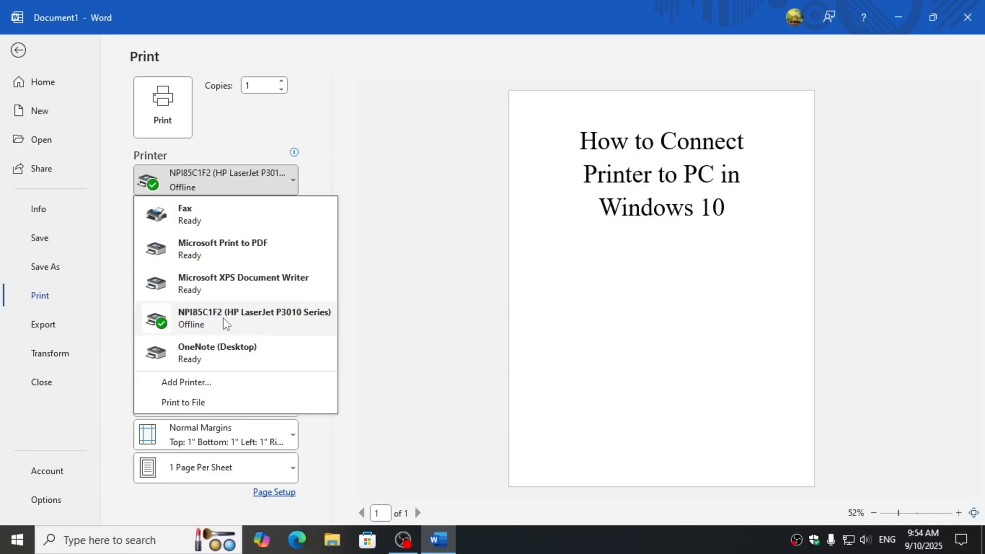
mouse_move(238, 331)
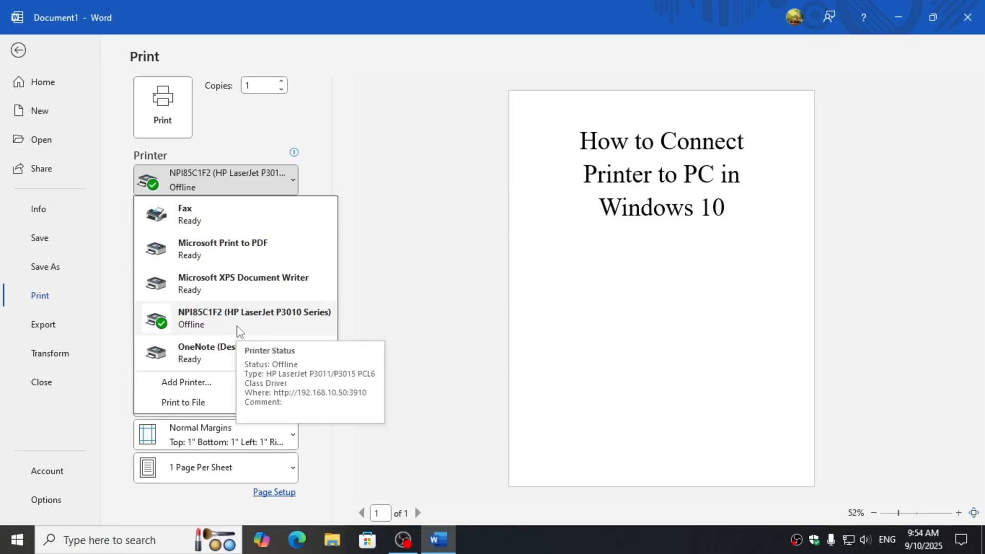